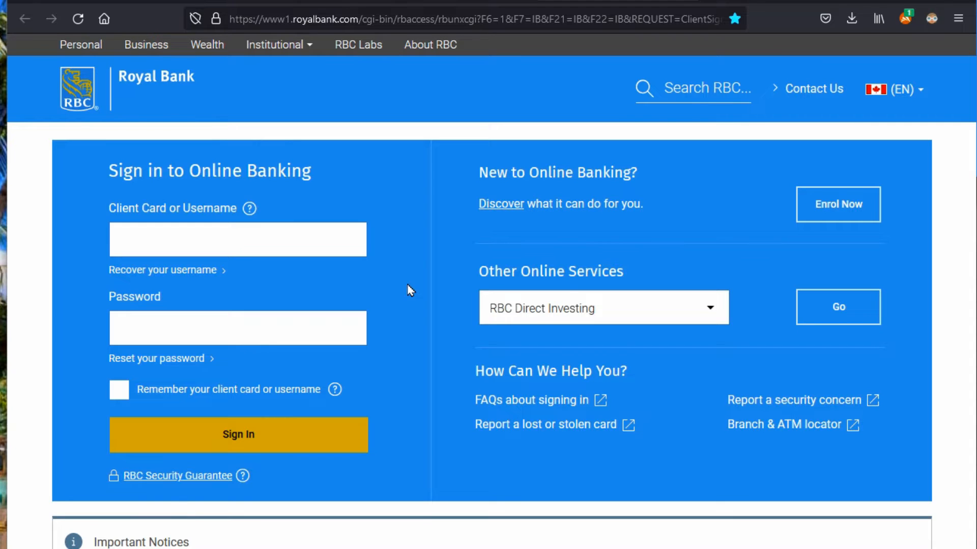
mouse_move(369, 268)
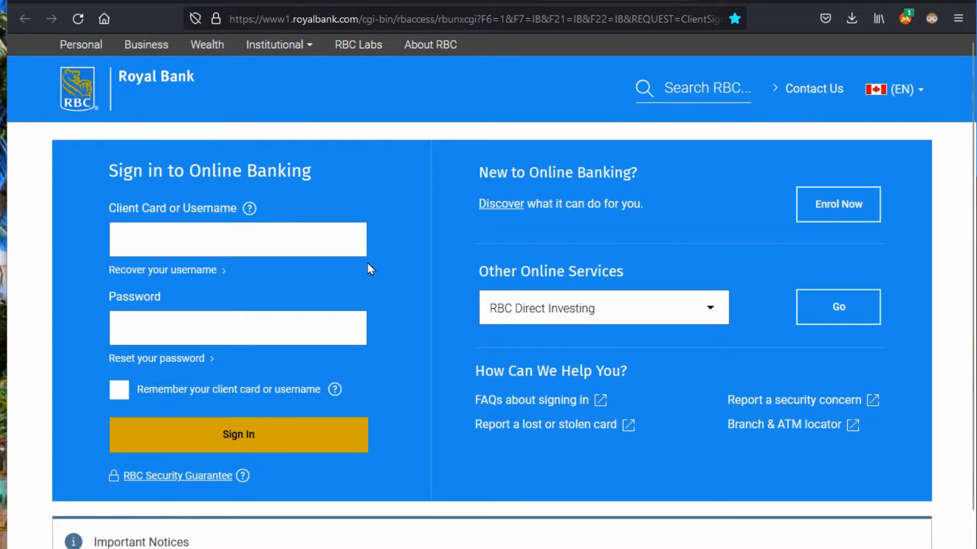
mouse_move(418, 243)
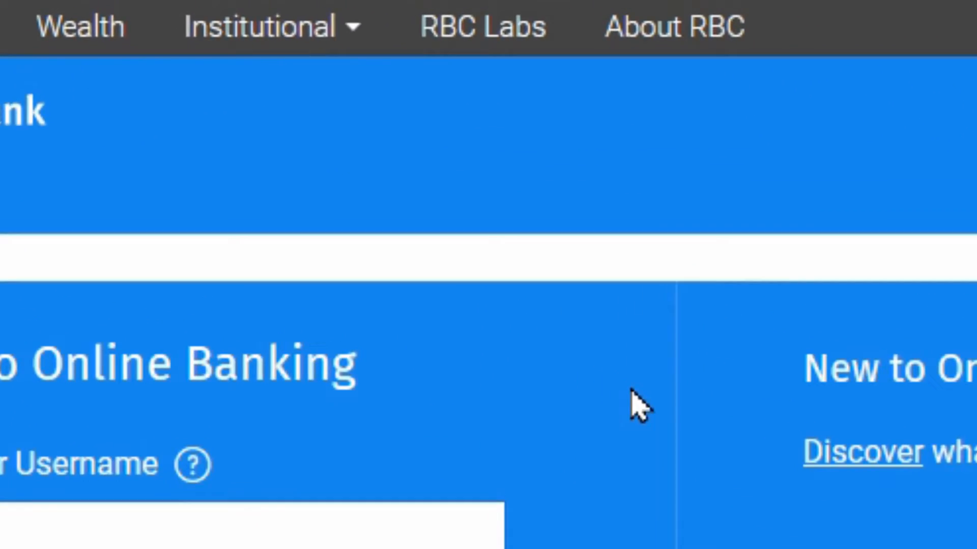
- Ping royalbank.com in PowerShell and confirm it resolves to 204.74.99.100 with four replies
left_click(267, 26)
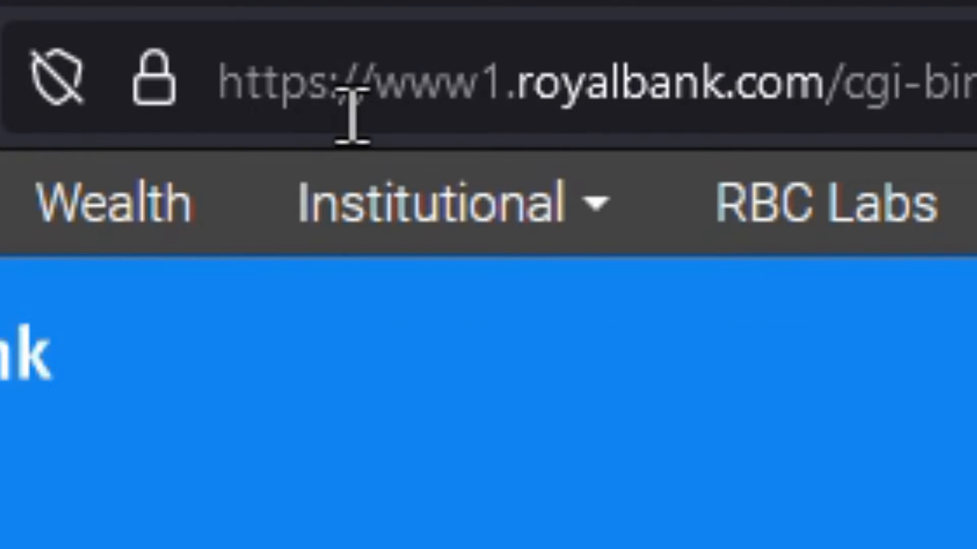
mouse_move(318, 68)
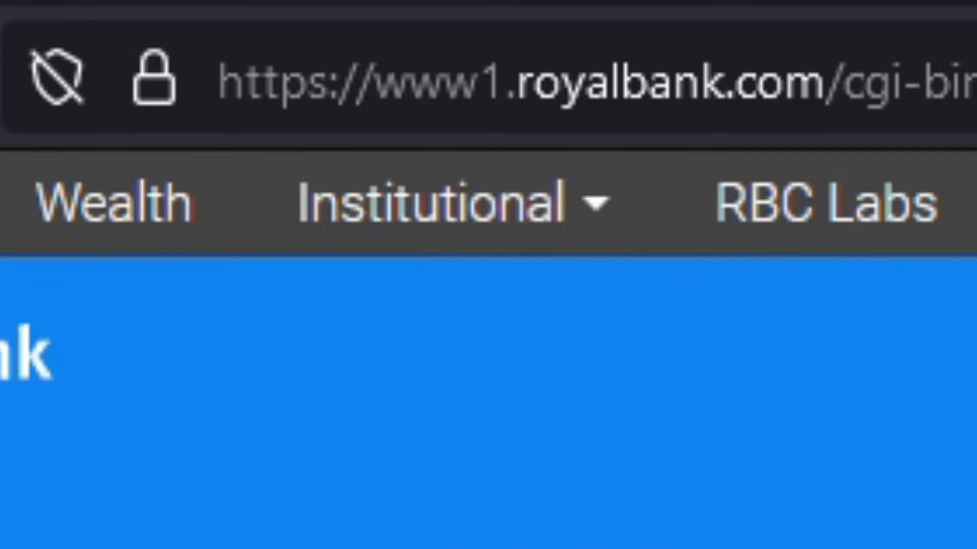
mouse_move(504, 94)
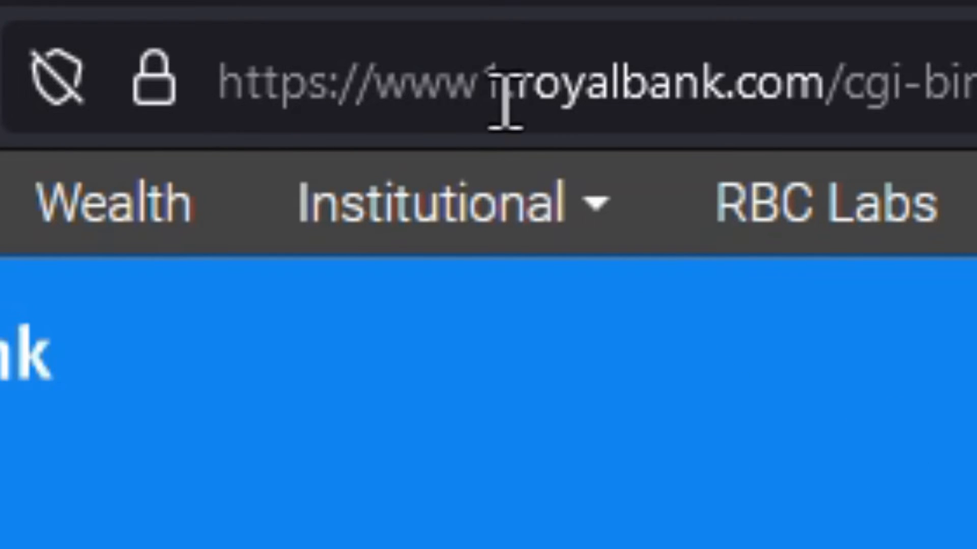
mouse_move(555, 87)
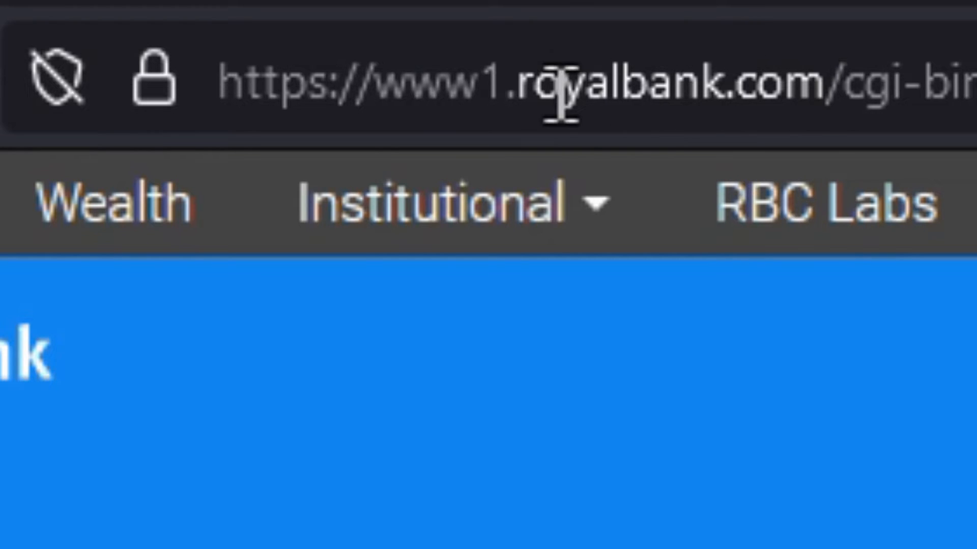
mouse_move(682, 390)
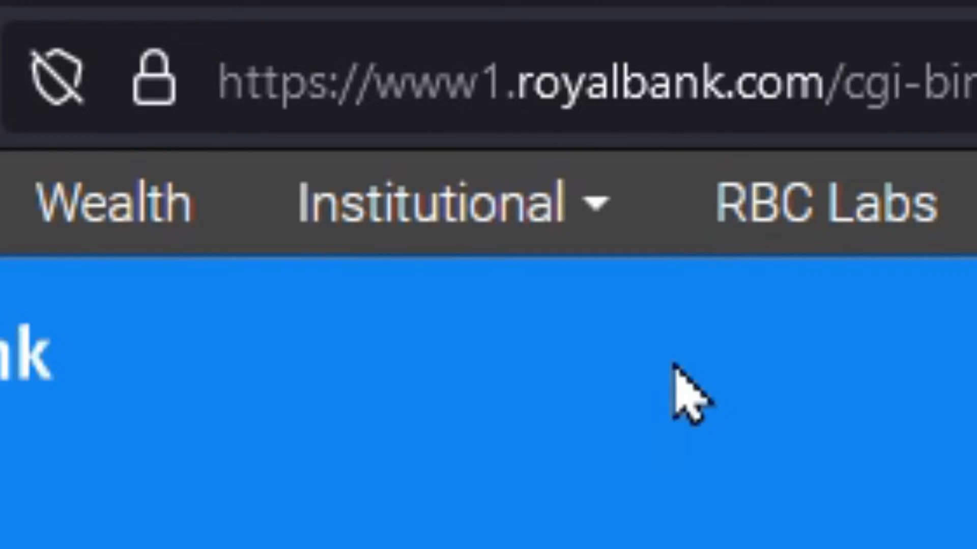
mouse_move(698, 411)
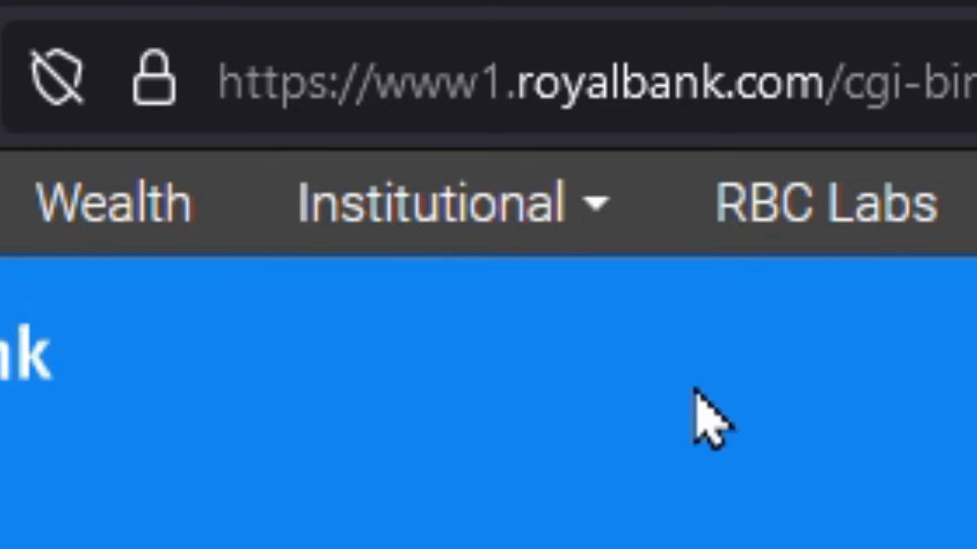
mouse_move(610, 437)
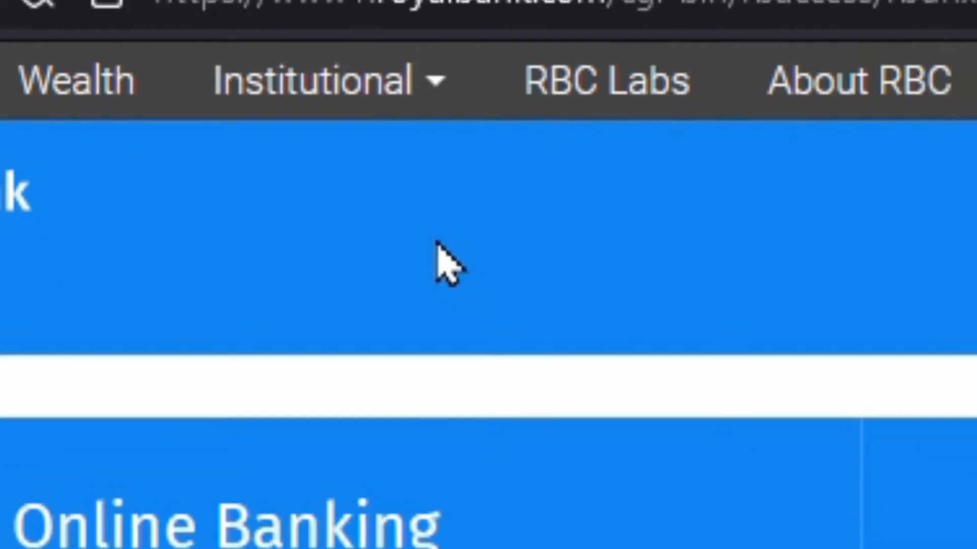
scroll("down", 3)
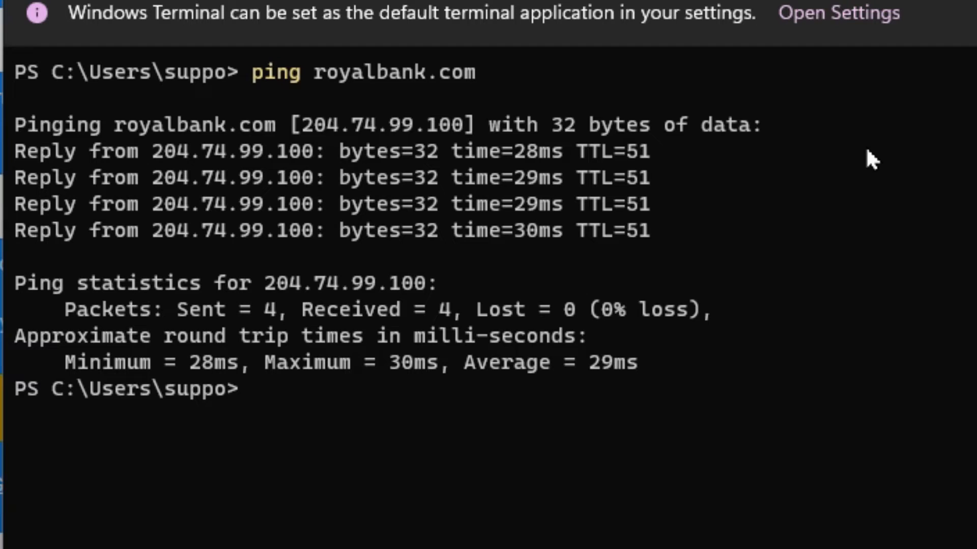
mouse_move(542, 85)
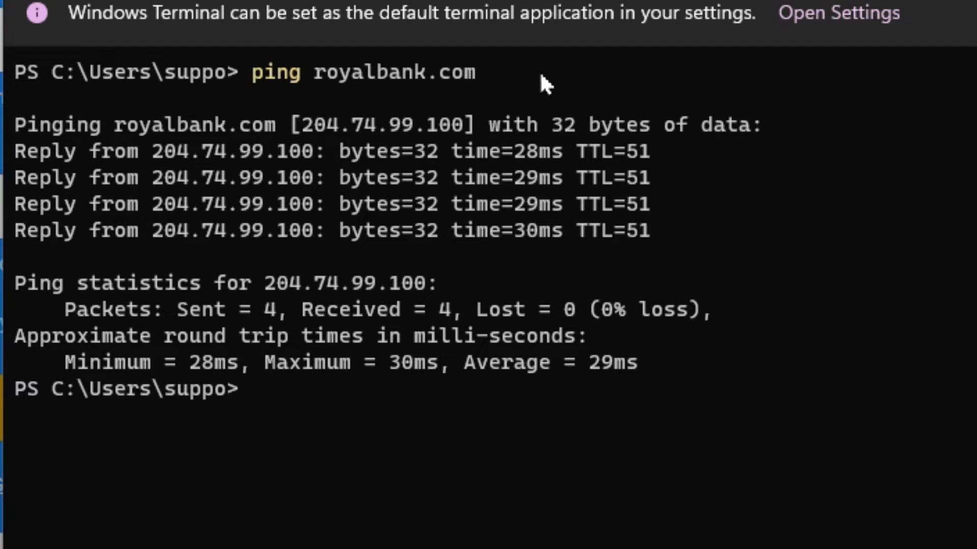
mouse_move(305, 128)
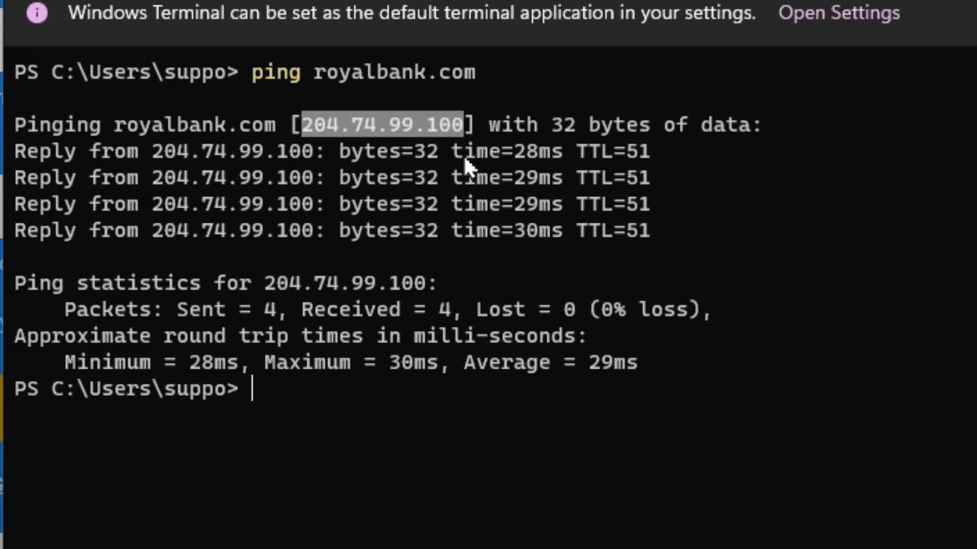
mouse_move(689, 89)
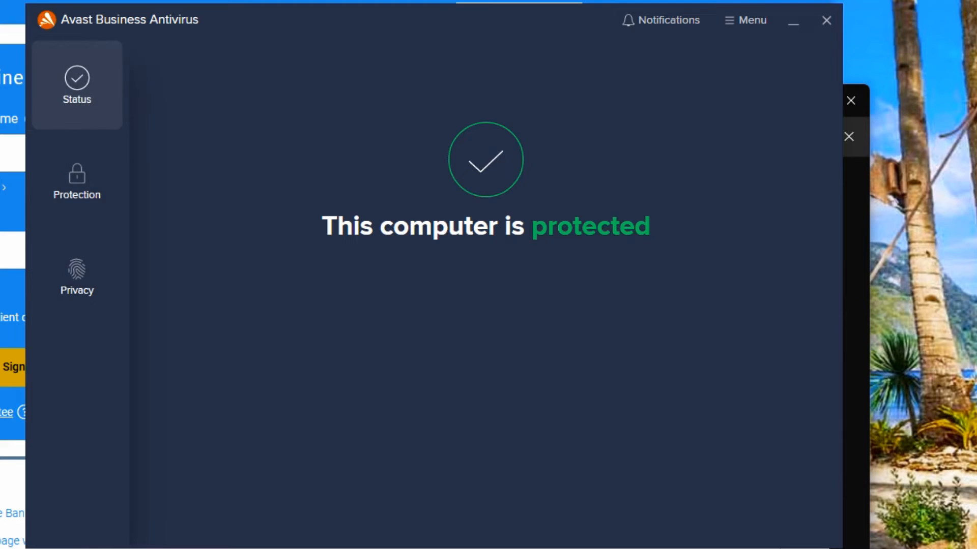
mouse_move(781, 93)
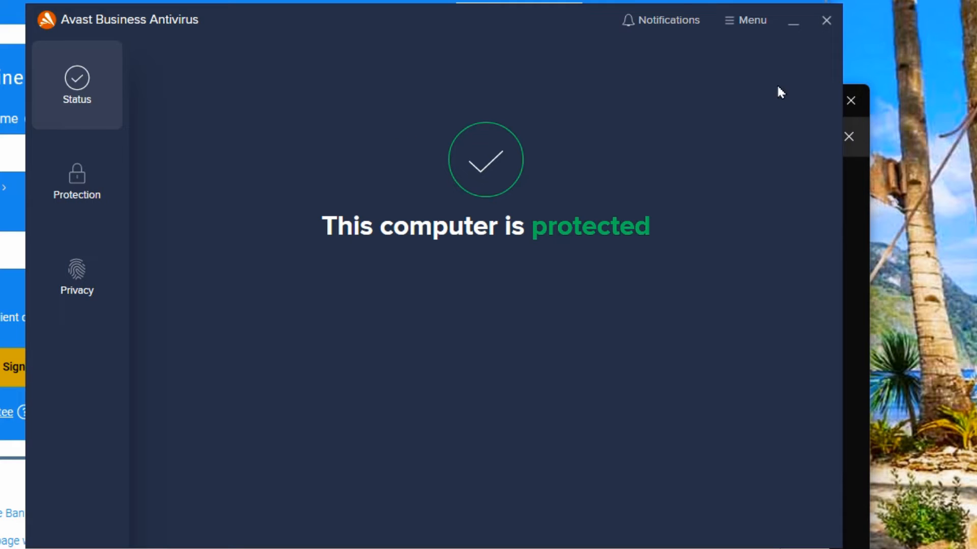
- Open Avast's Settings from the Menu, landing on the General section
left_click(745, 20)
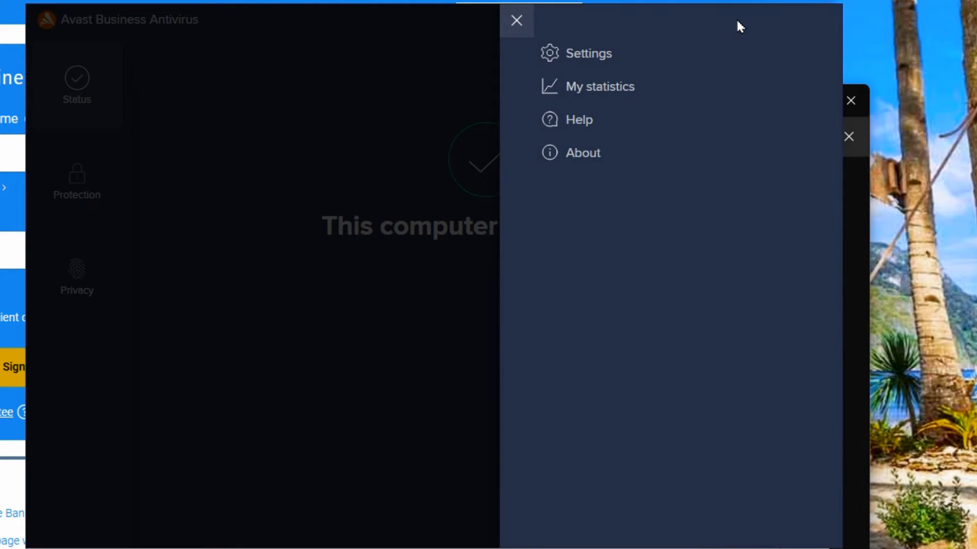
left_click(587, 52)
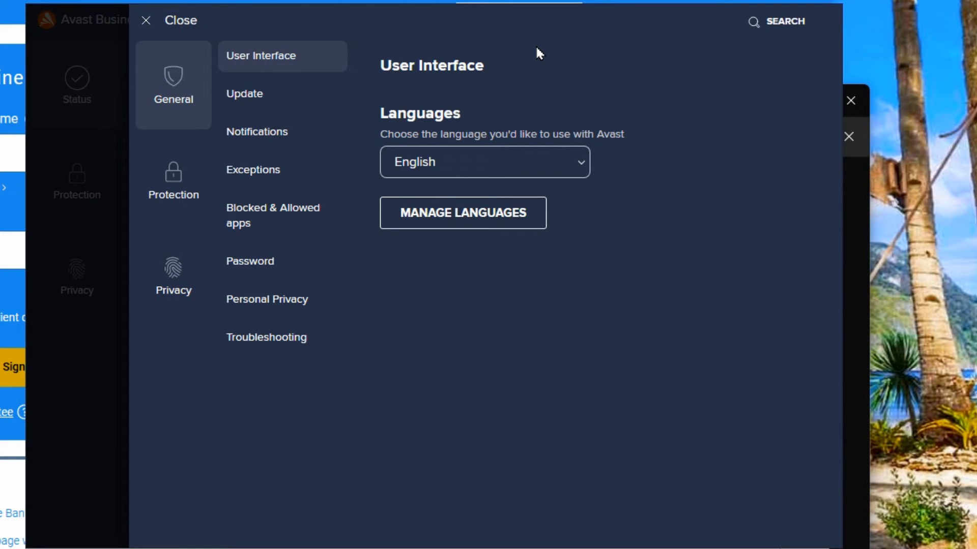
- Switch to the Protection category and show the Real Site page
left_click(173, 181)
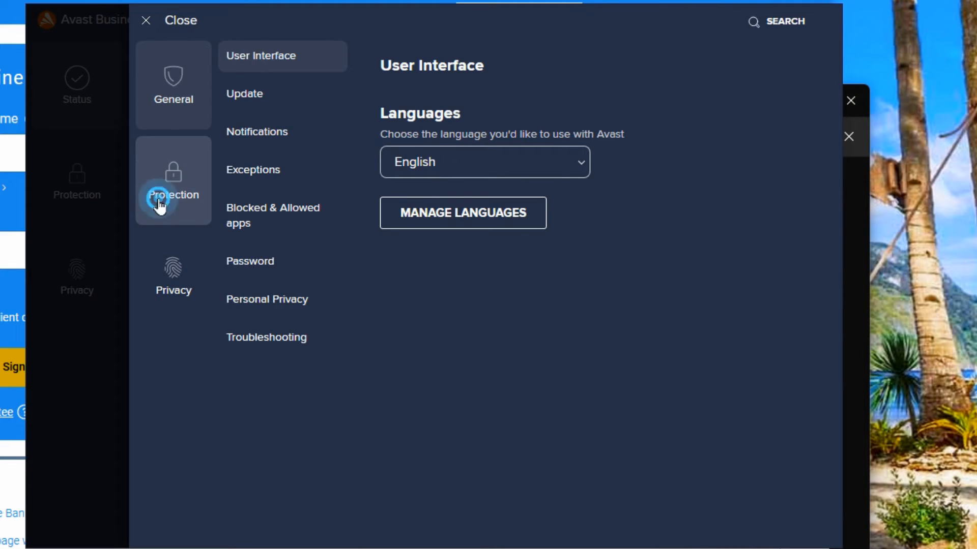
left_click(173, 181)
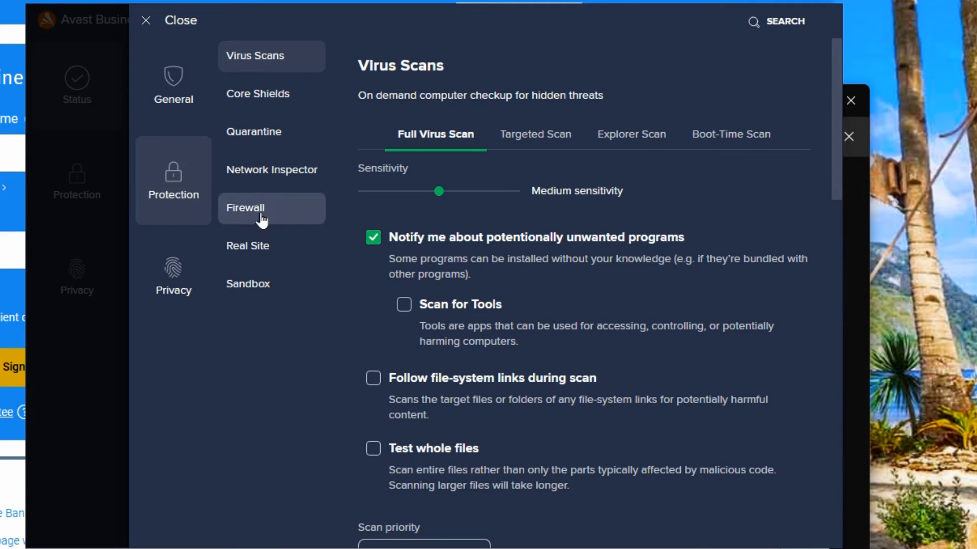
mouse_move(261, 251)
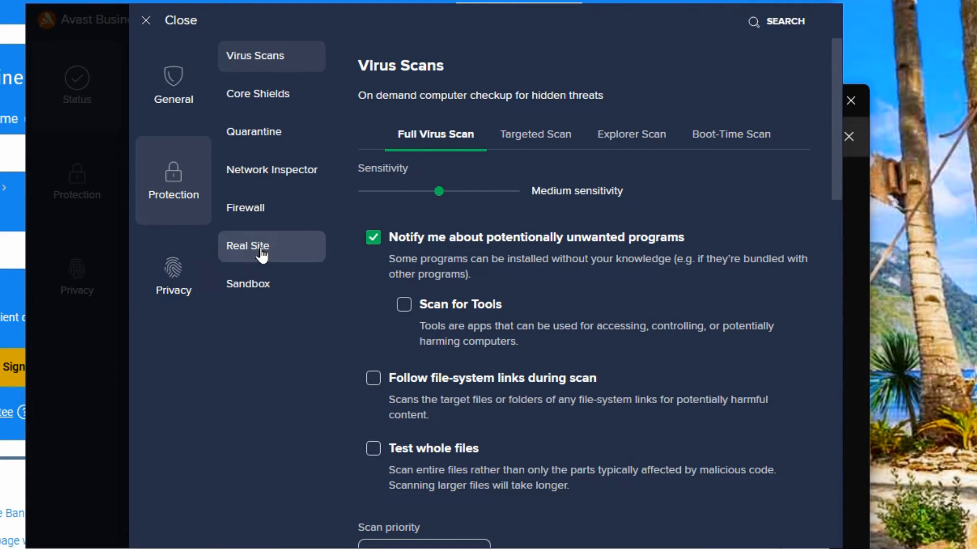
left_click(247, 245)
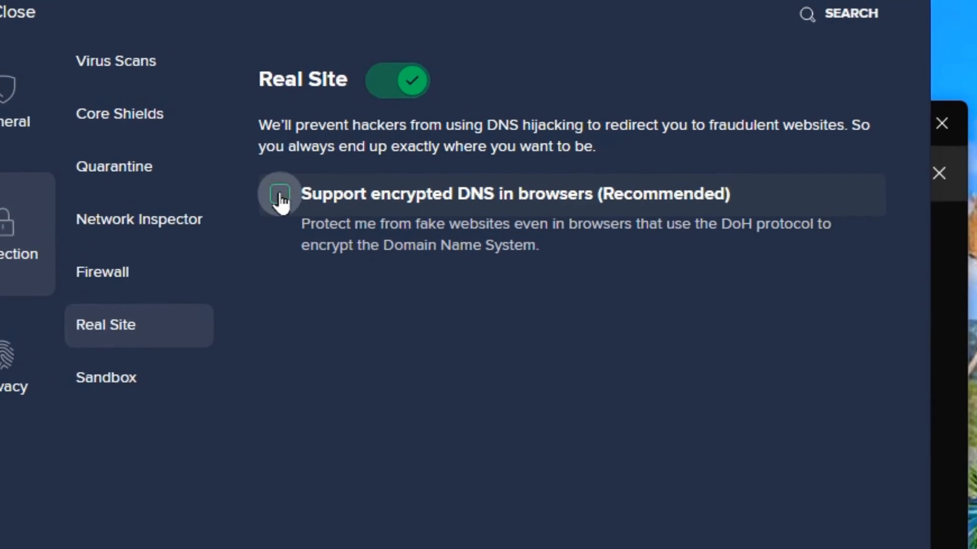
- Tick 'Support encrypted DNS in browsers (Recommended)' under Real Site
left_click(280, 193)
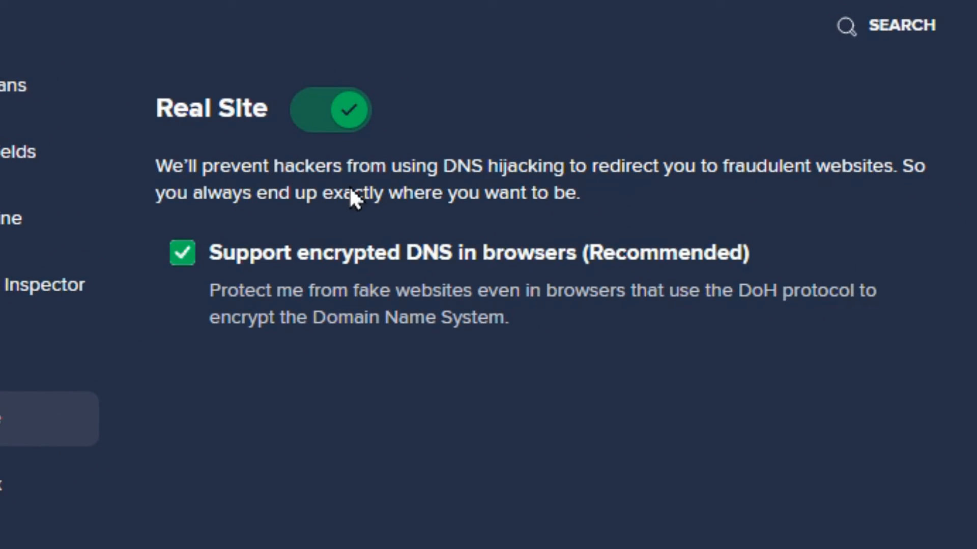
mouse_move(529, 200)
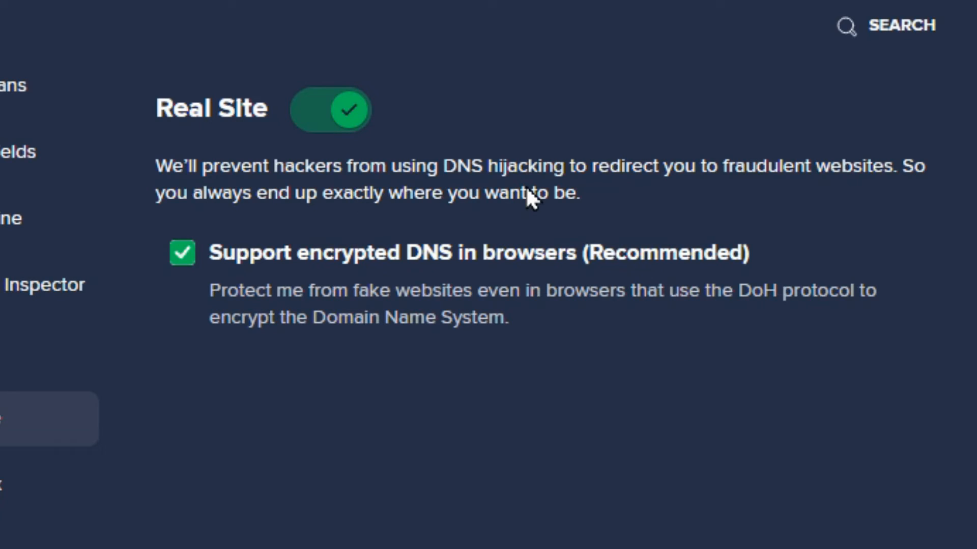
mouse_move(624, 188)
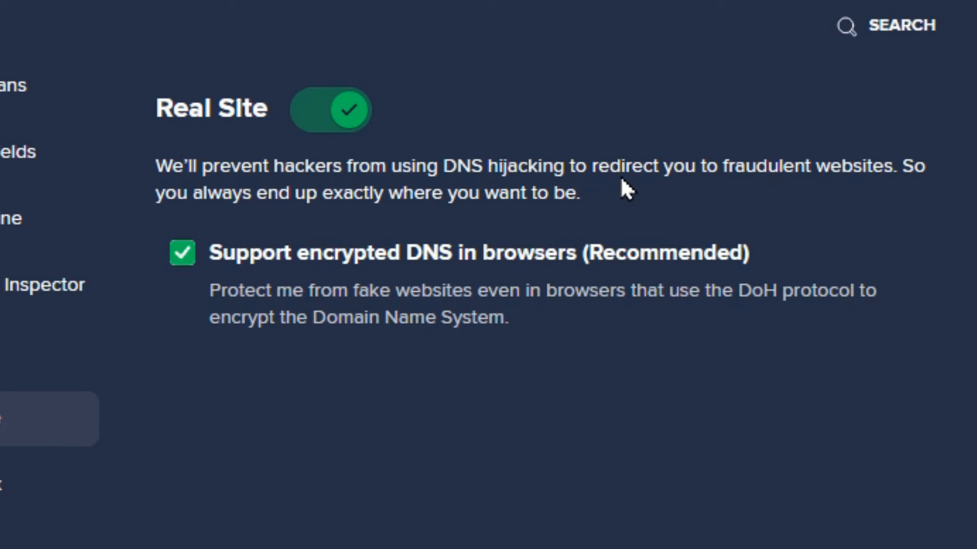
mouse_move(279, 235)
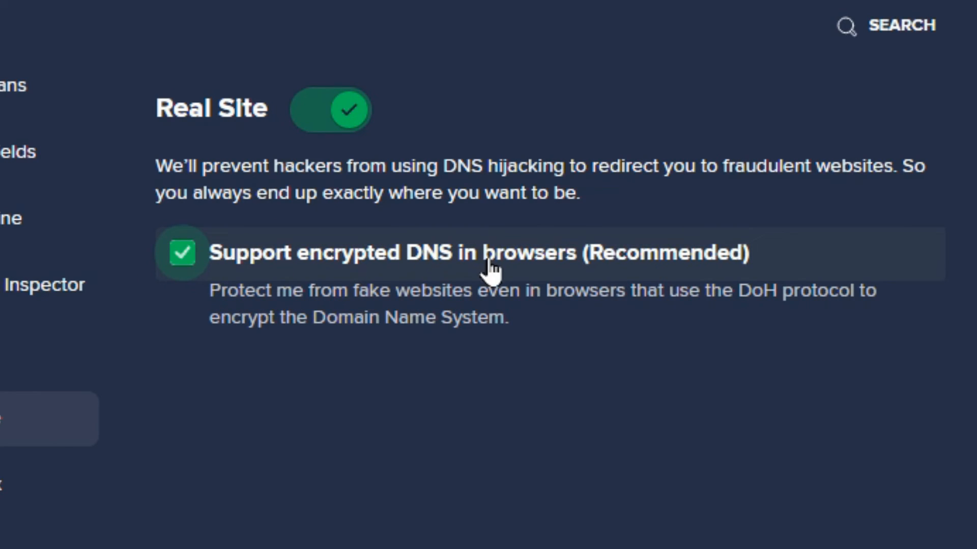
mouse_move(763, 321)
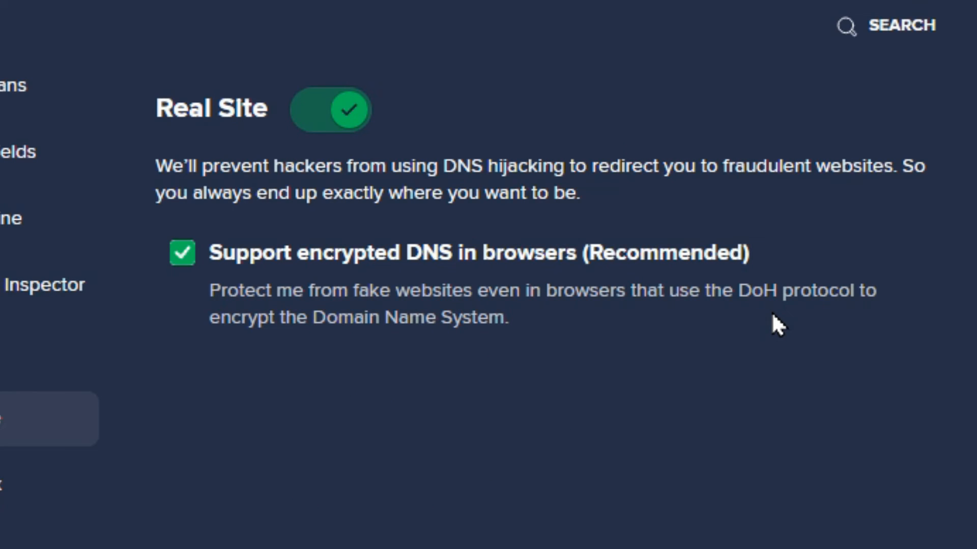
mouse_move(735, 329)
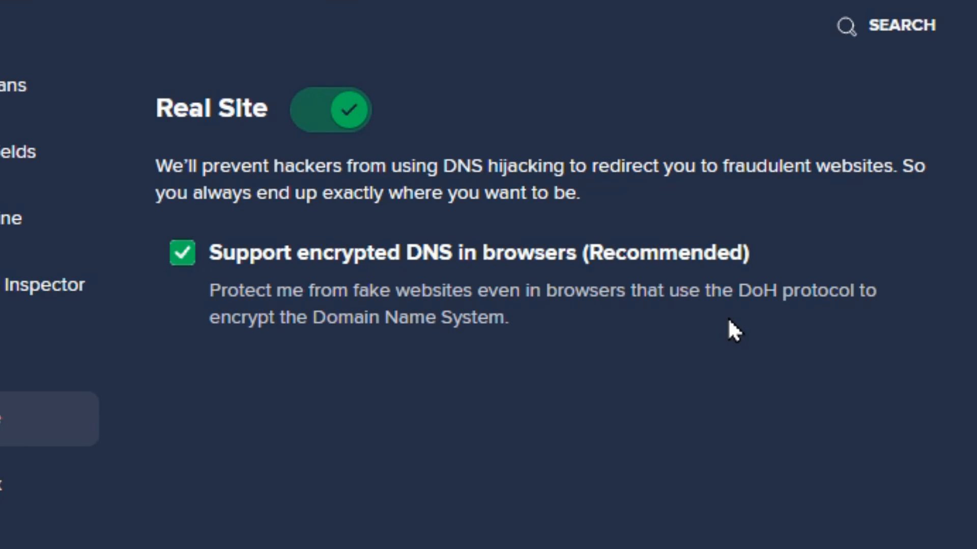
mouse_move(672, 330)
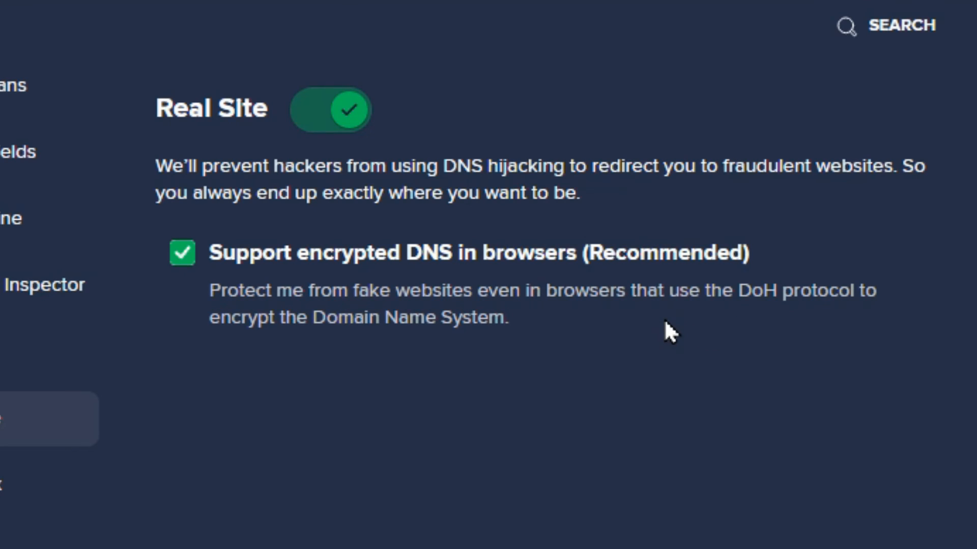